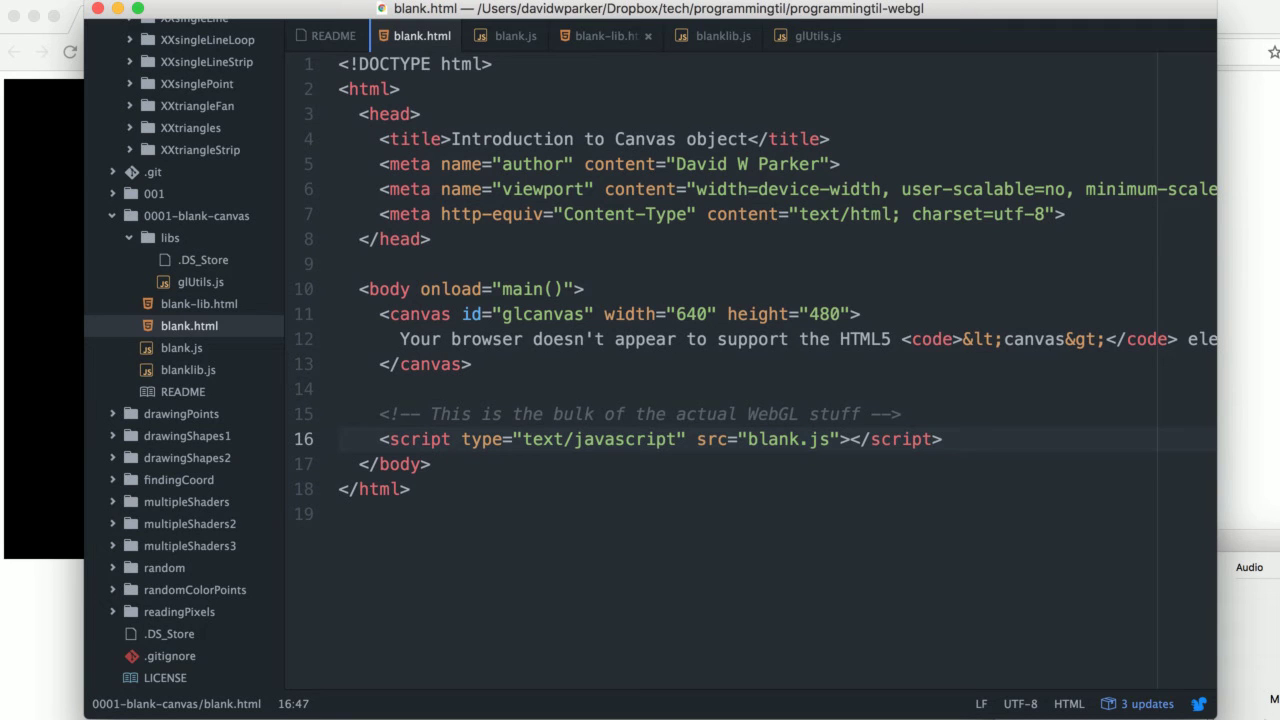
Switch to the README notes listing npm setup, WebGL concepts and getContext, clearColor, clear calls.
{"action": "left_click", "coordinate": [810, 440]}
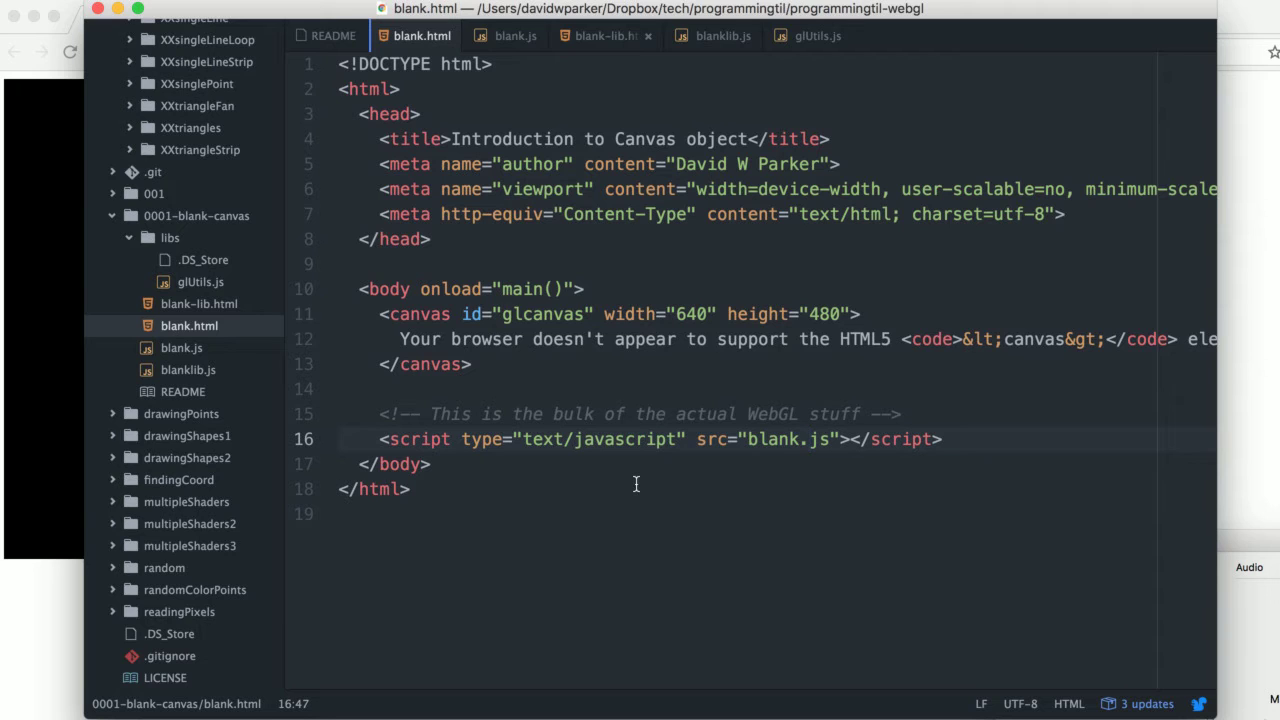
{"action": "left_click", "coordinate": [332, 36]}
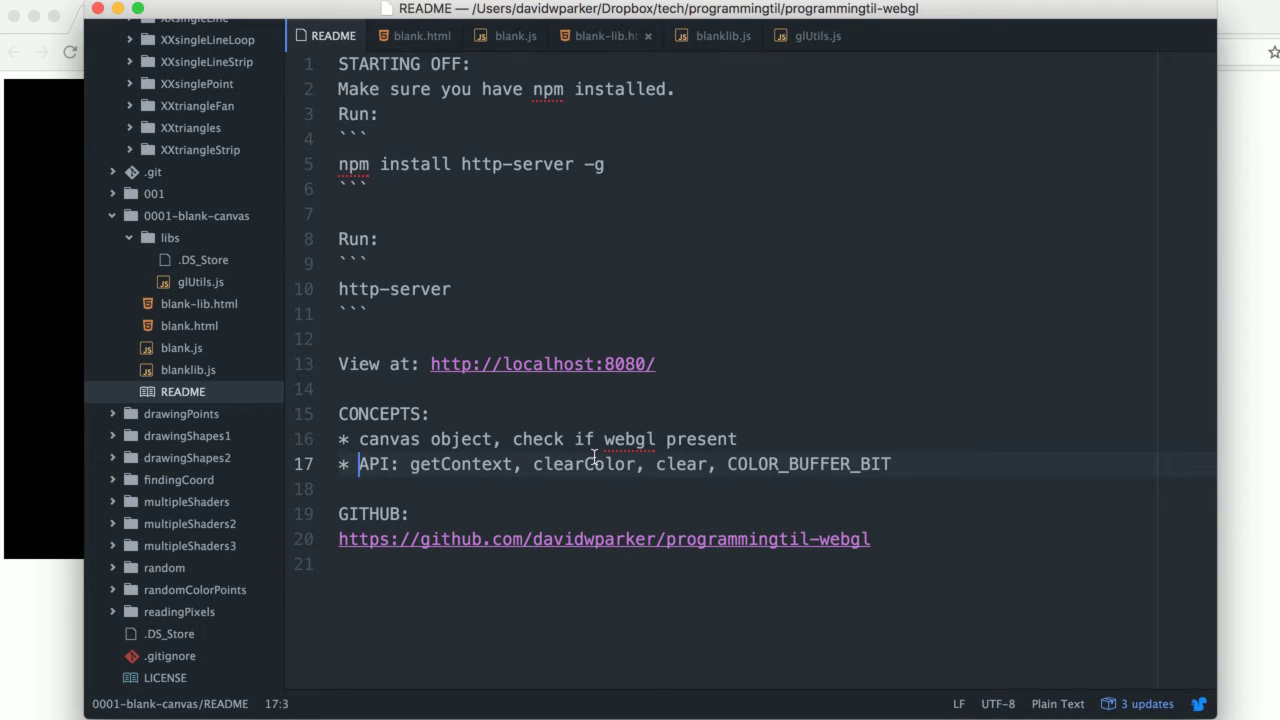
{"action": "mouse_move", "coordinate": [904, 472]}
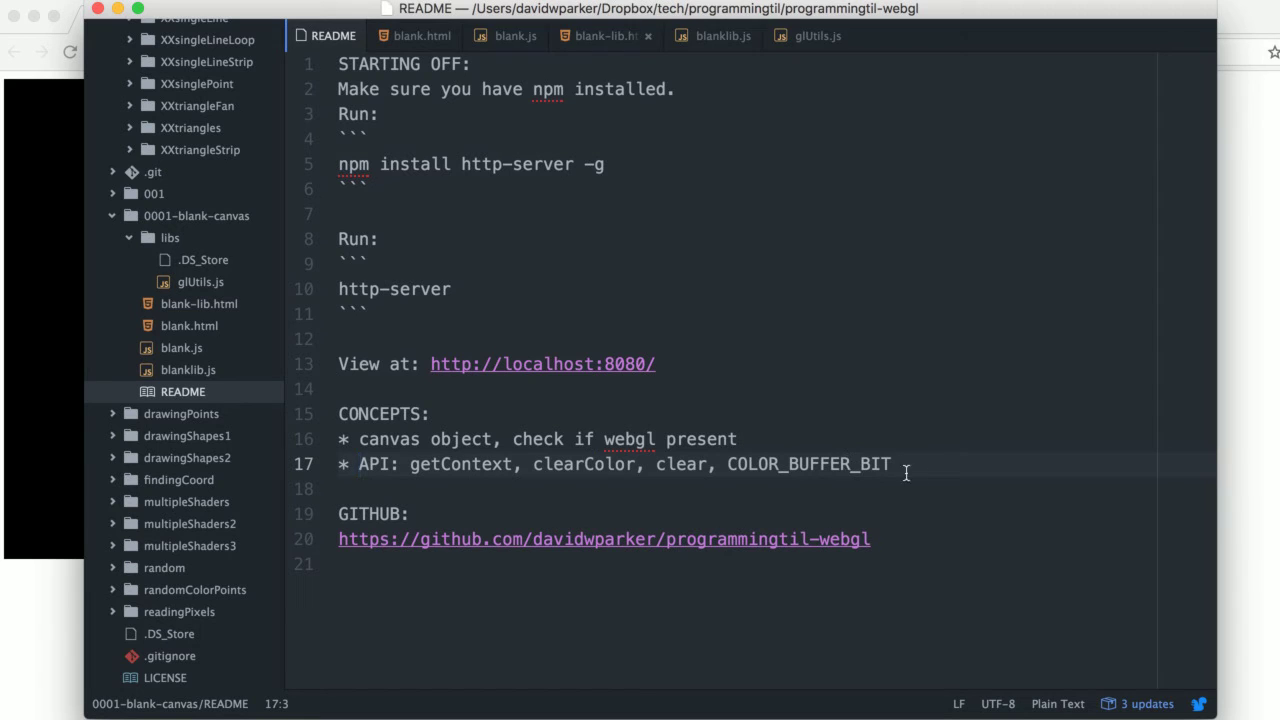
Return to blank.html and highlight the canvas tag on line 11 above the blank.js include.
{"action": "left_click", "coordinate": [420, 36]}
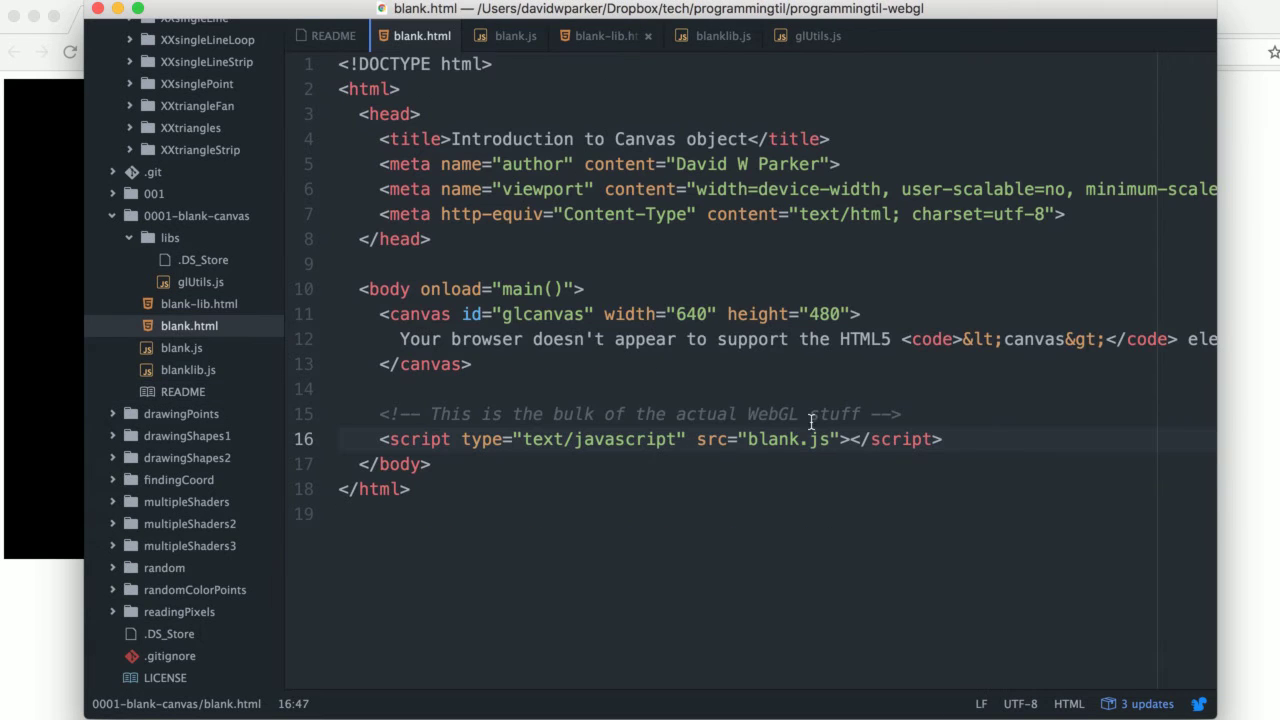
{"action": "left_click", "coordinate": [808, 440]}
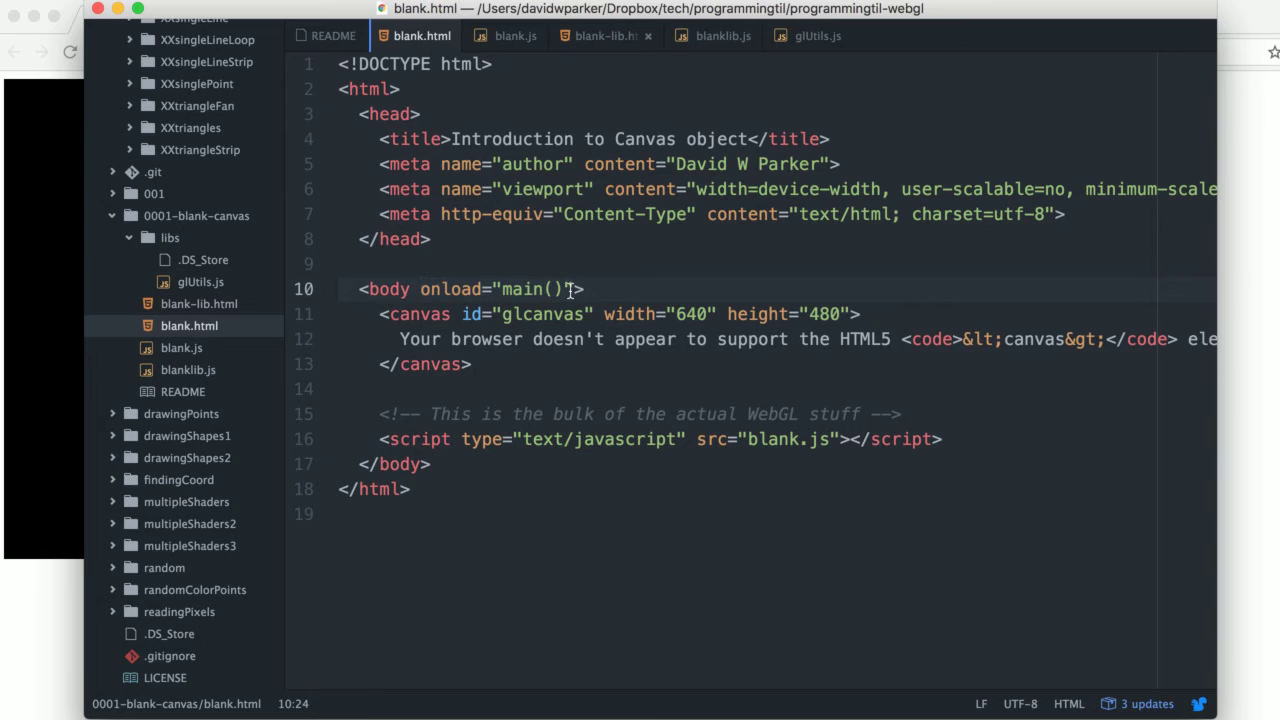
{"action": "double_click", "coordinate": [420, 314]}
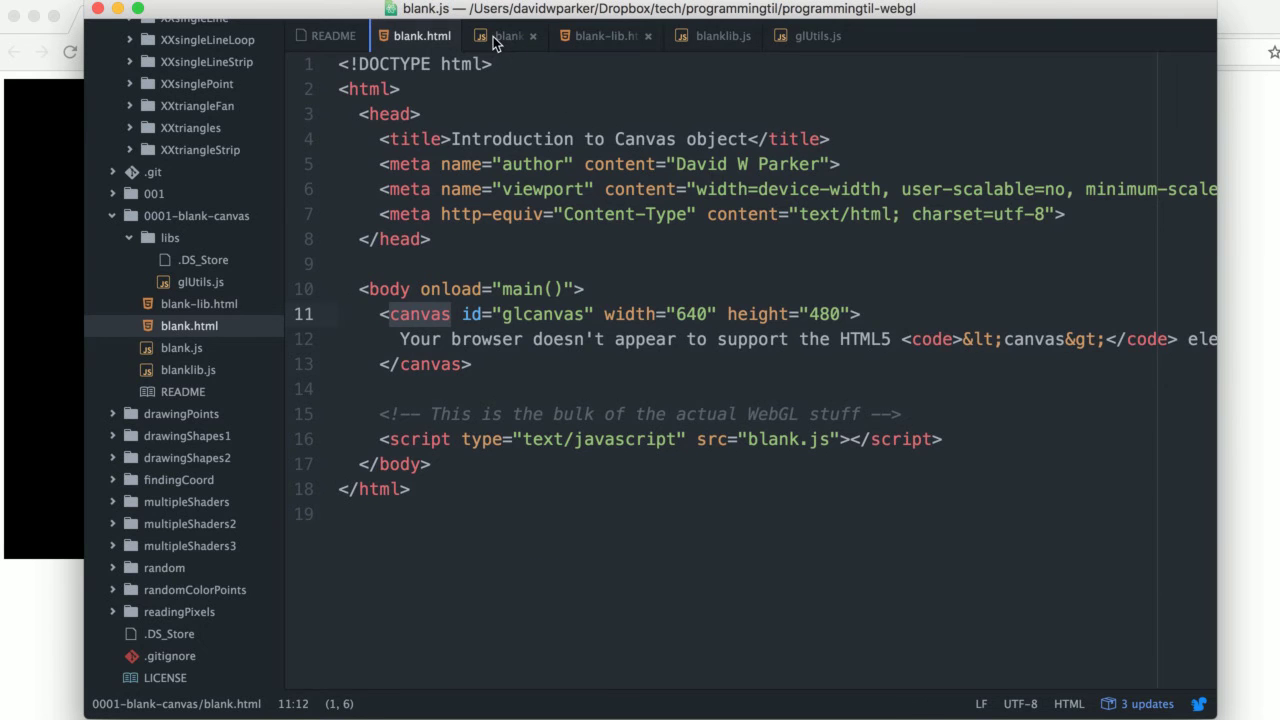
View blank.js, highlighting getContext on line 8, then scroll through main's getElementById, clearColor and clear.
{"action": "left_click", "coordinate": [516, 36]}
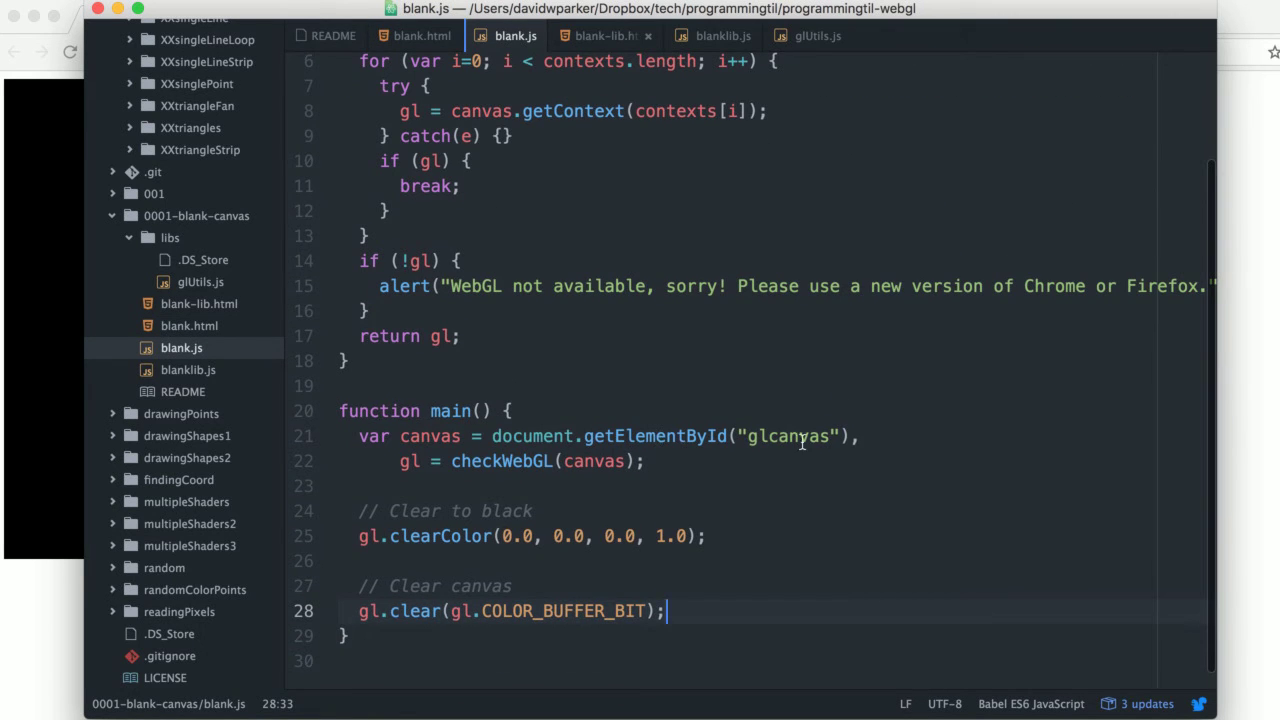
{"action": "mouse_move", "coordinate": [622, 432]}
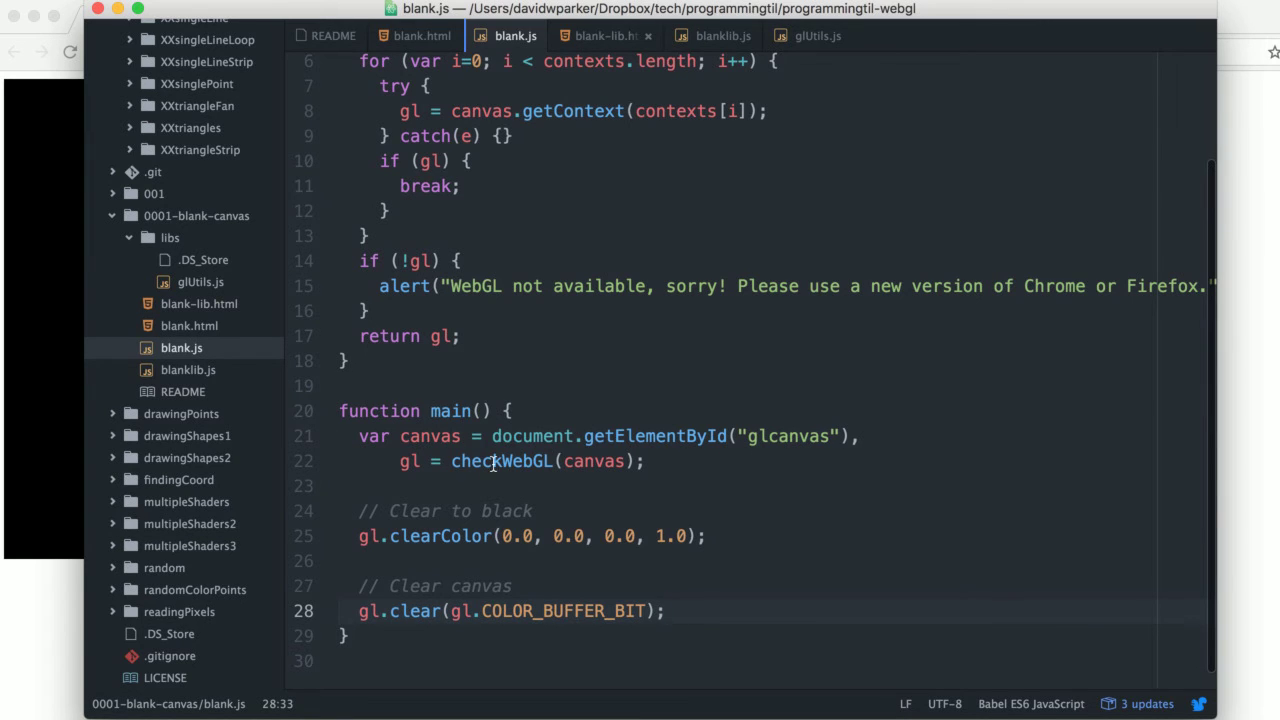
{"action": "mouse_move", "coordinate": [502, 460]}
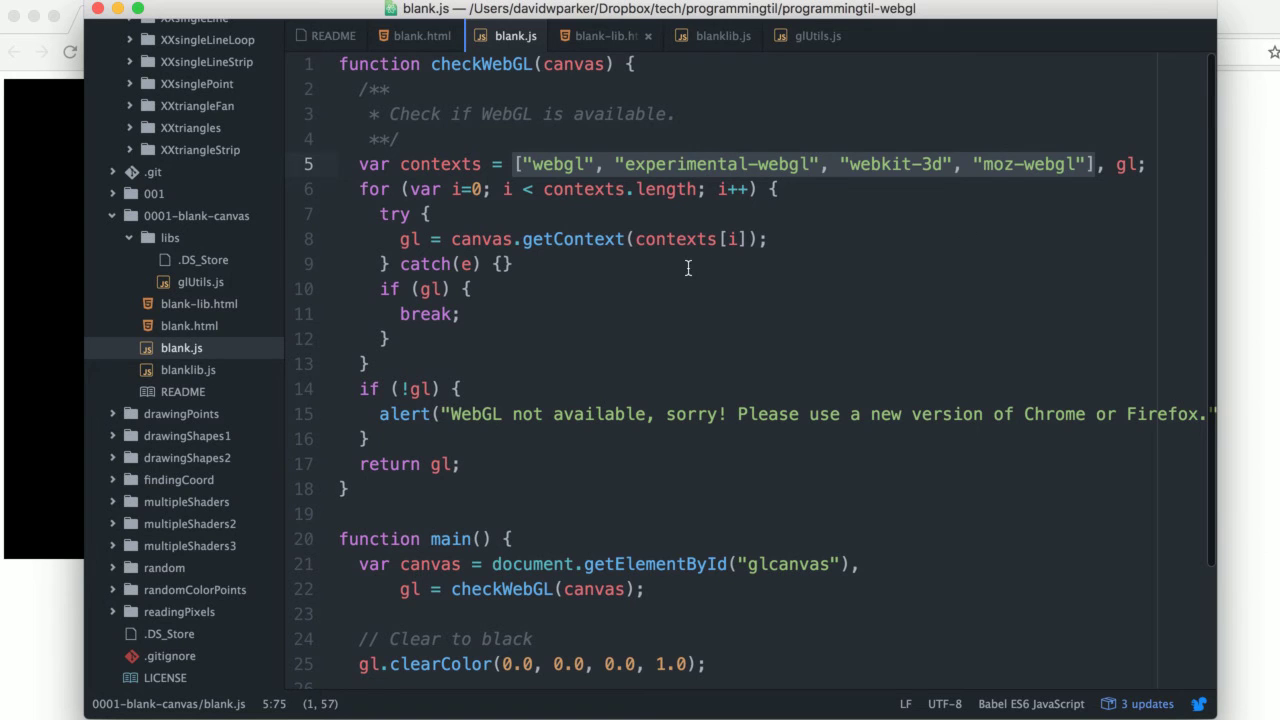
{"action": "double_click", "coordinate": [572, 240]}
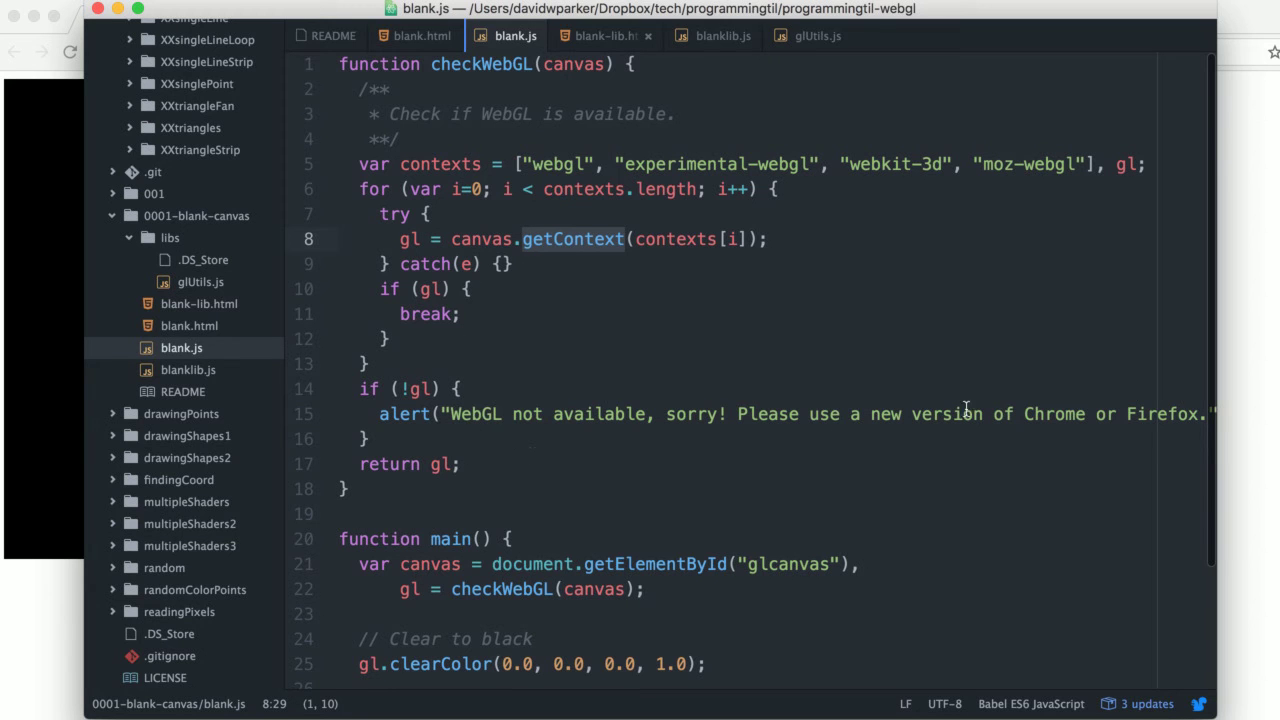
{"action": "scroll", "scroll_direction": "down", "scroll_amount": 3}
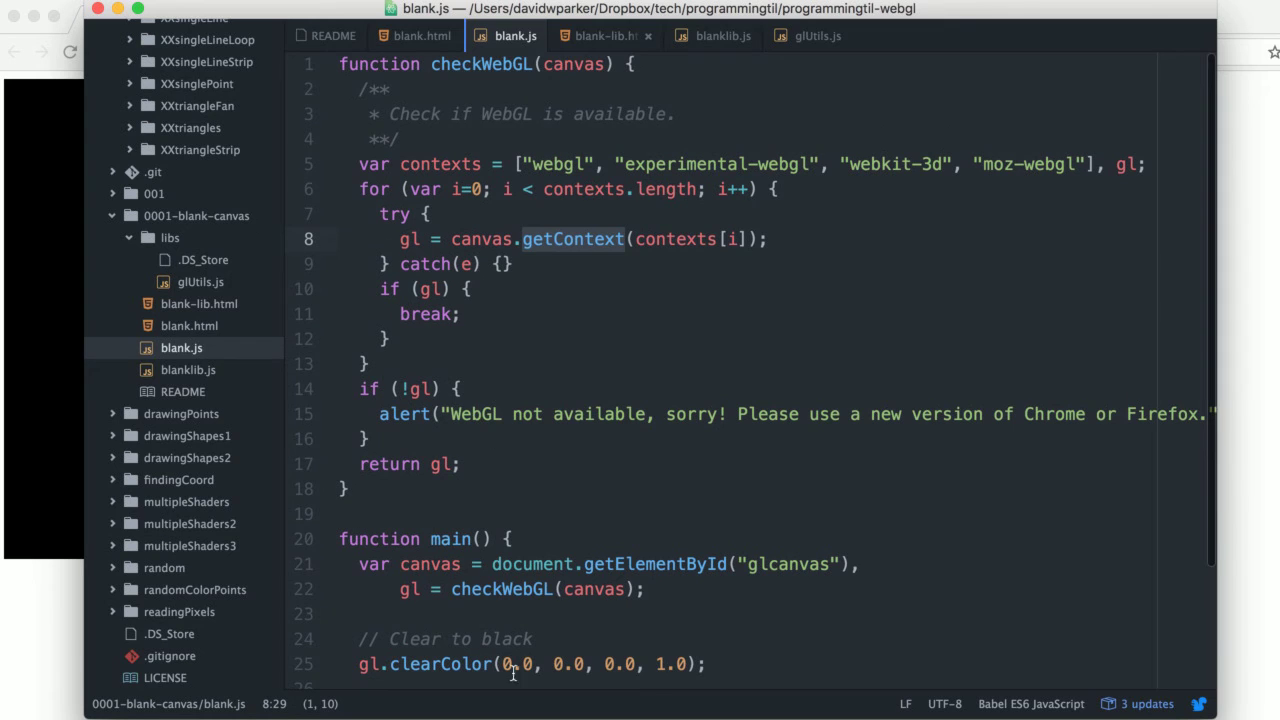
{"action": "scroll", "scroll_direction": "down", "scroll_amount": 3}
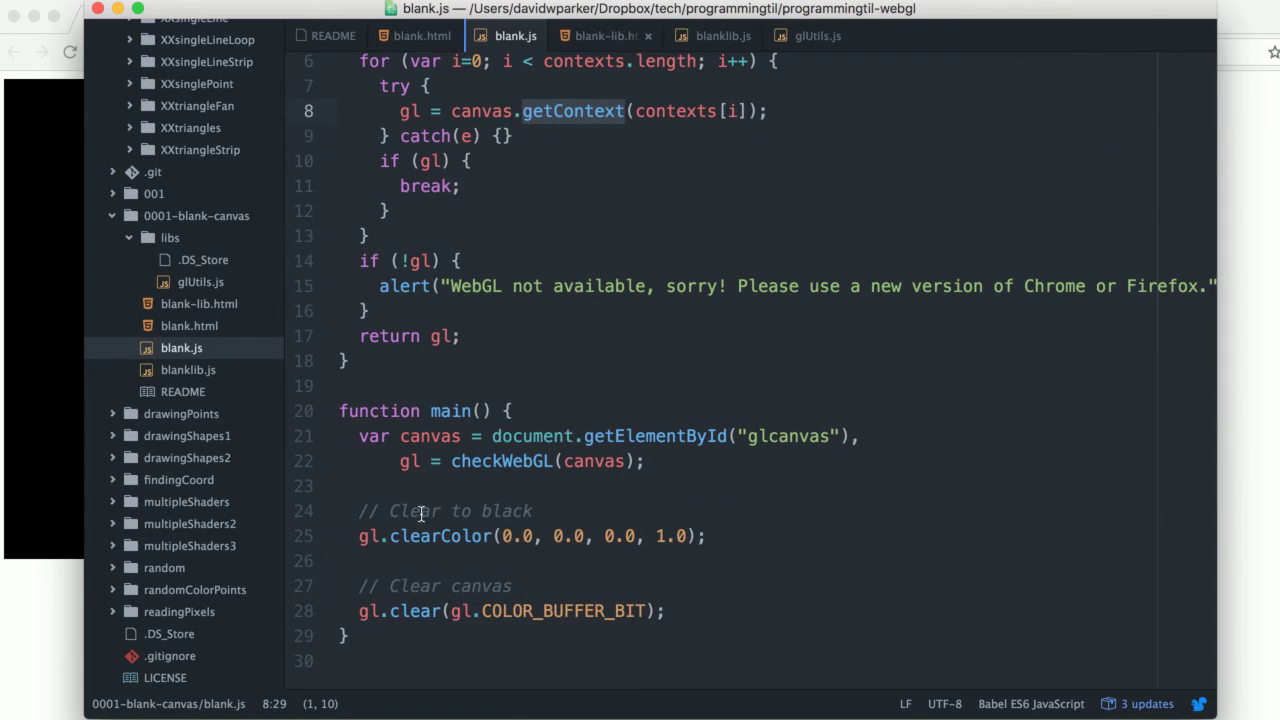
{"action": "mouse_move", "coordinate": [508, 536]}
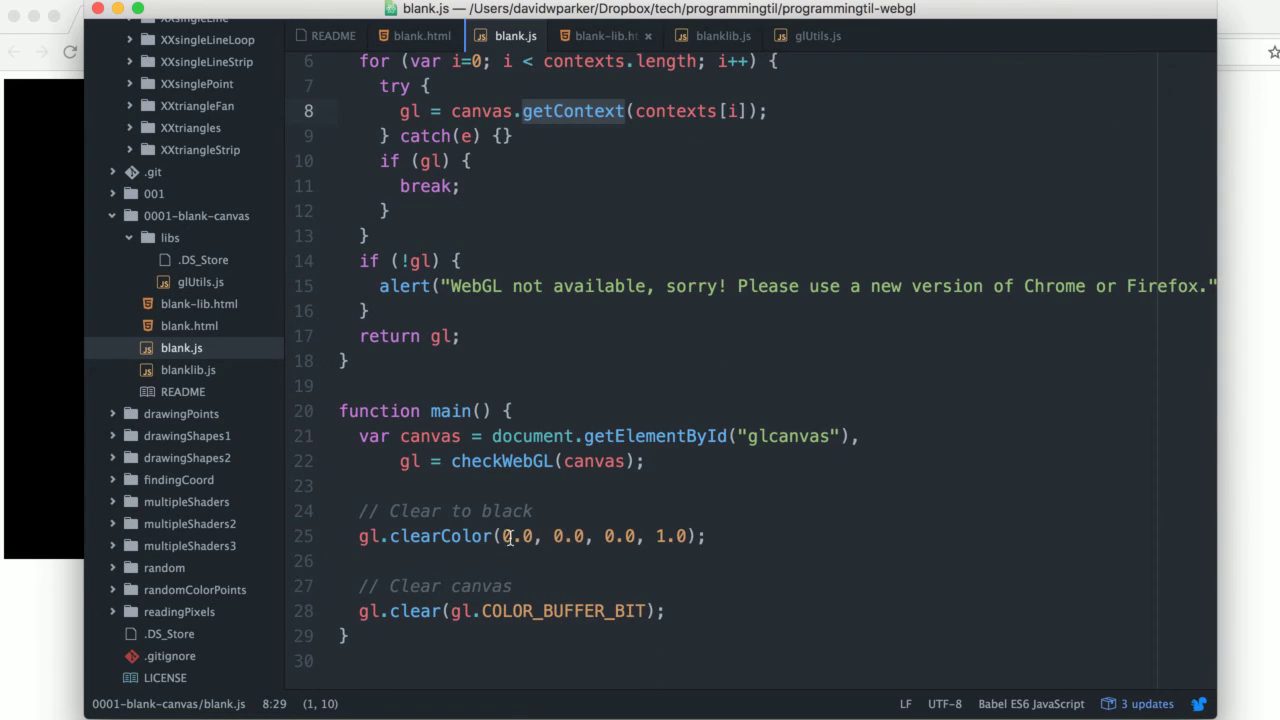
{"action": "mouse_move", "coordinate": [510, 536]}
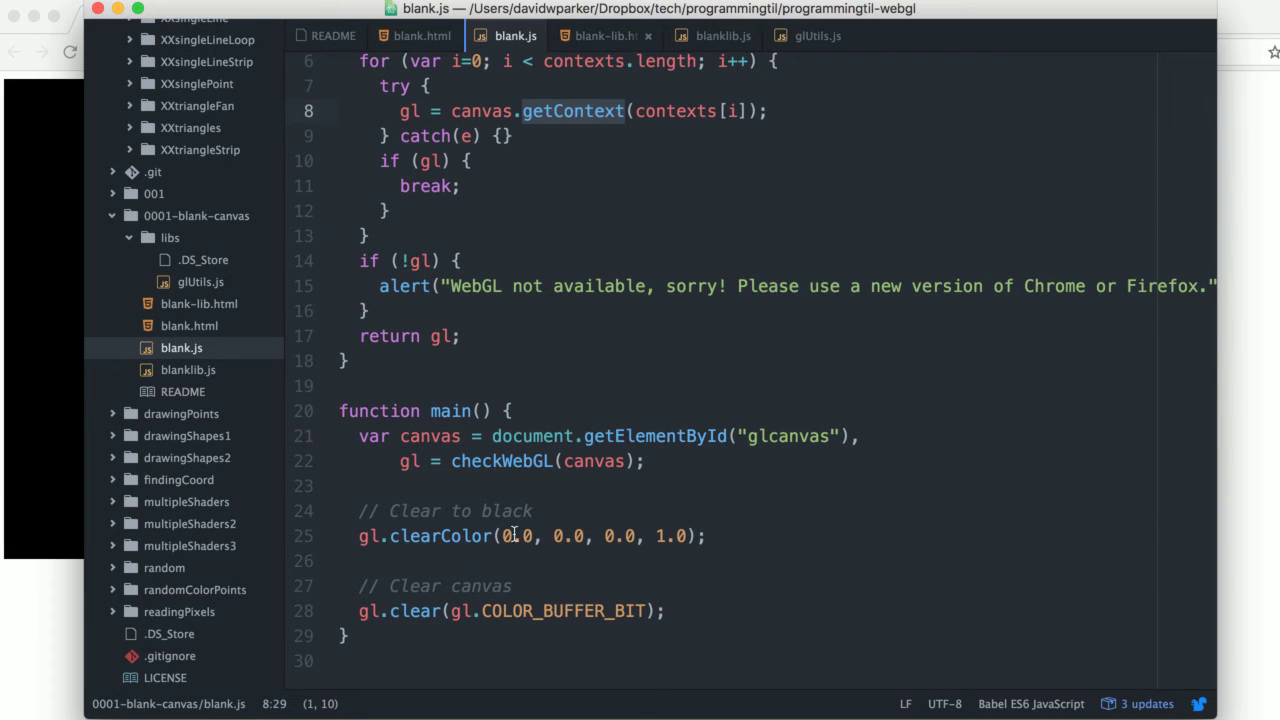
{"action": "mouse_move", "coordinate": [680, 550]}
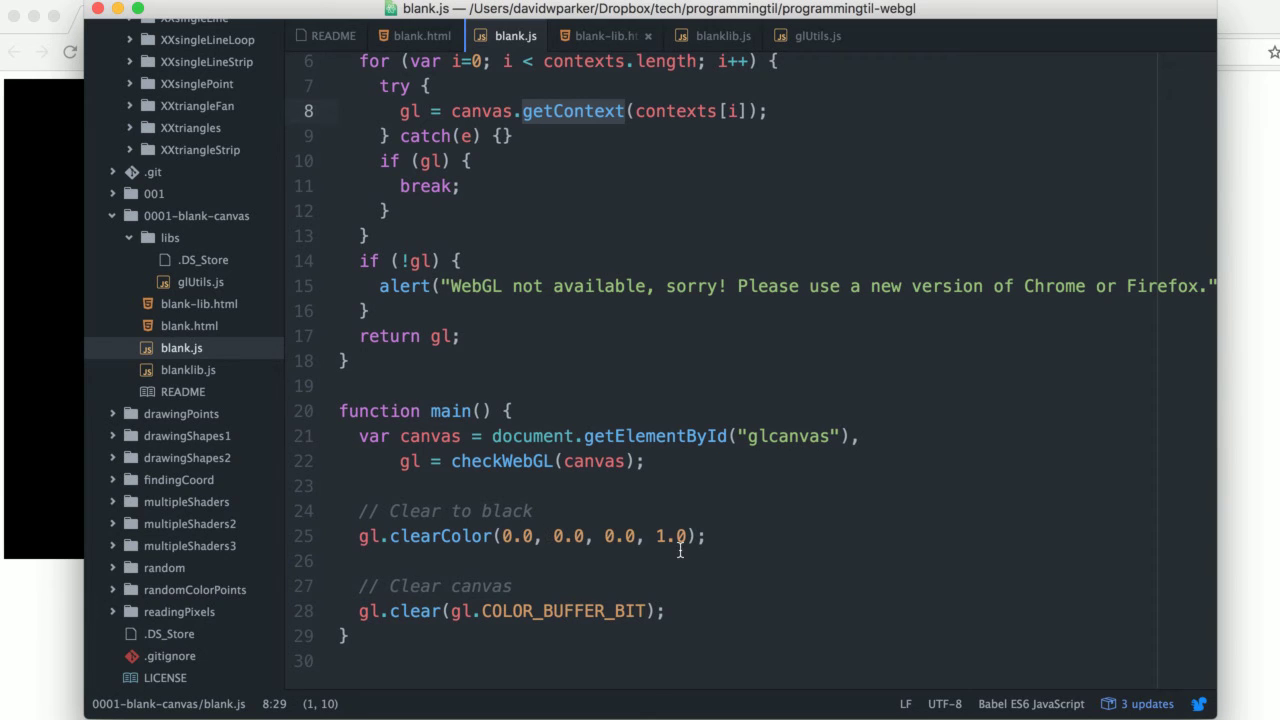
{"action": "mouse_move", "coordinate": [556, 616]}
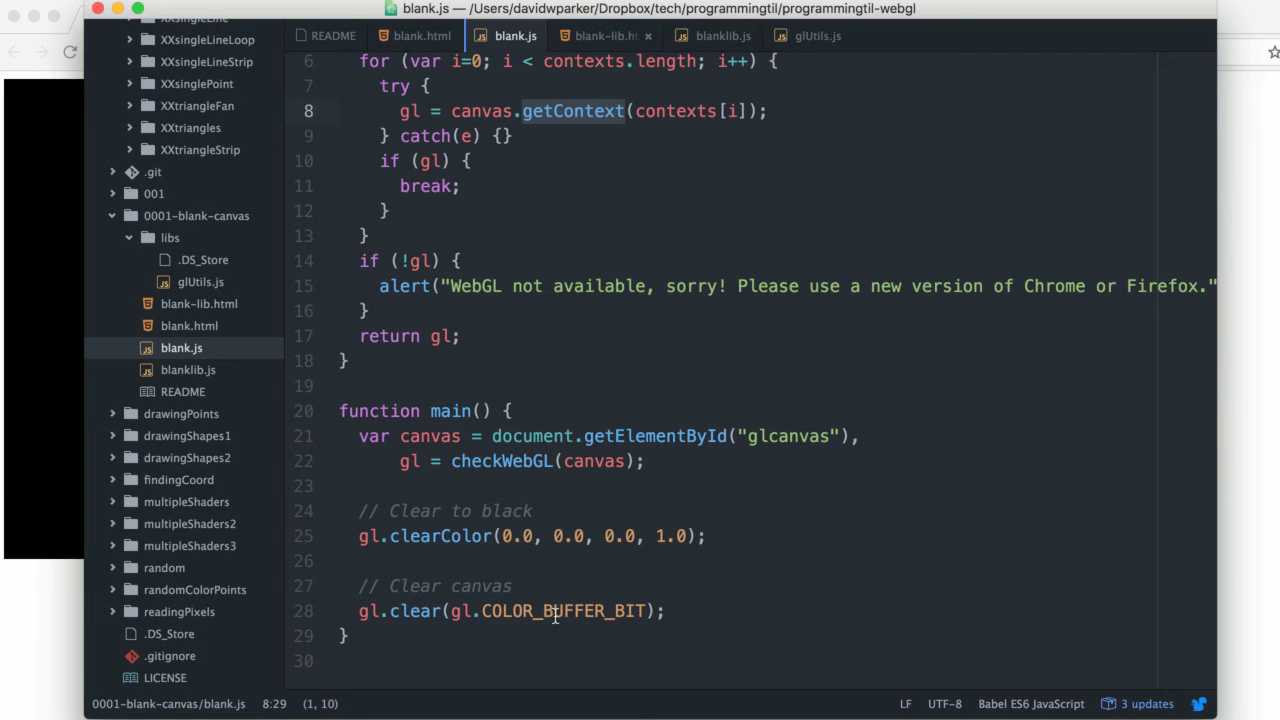
{"action": "mouse_move", "coordinate": [670, 324]}
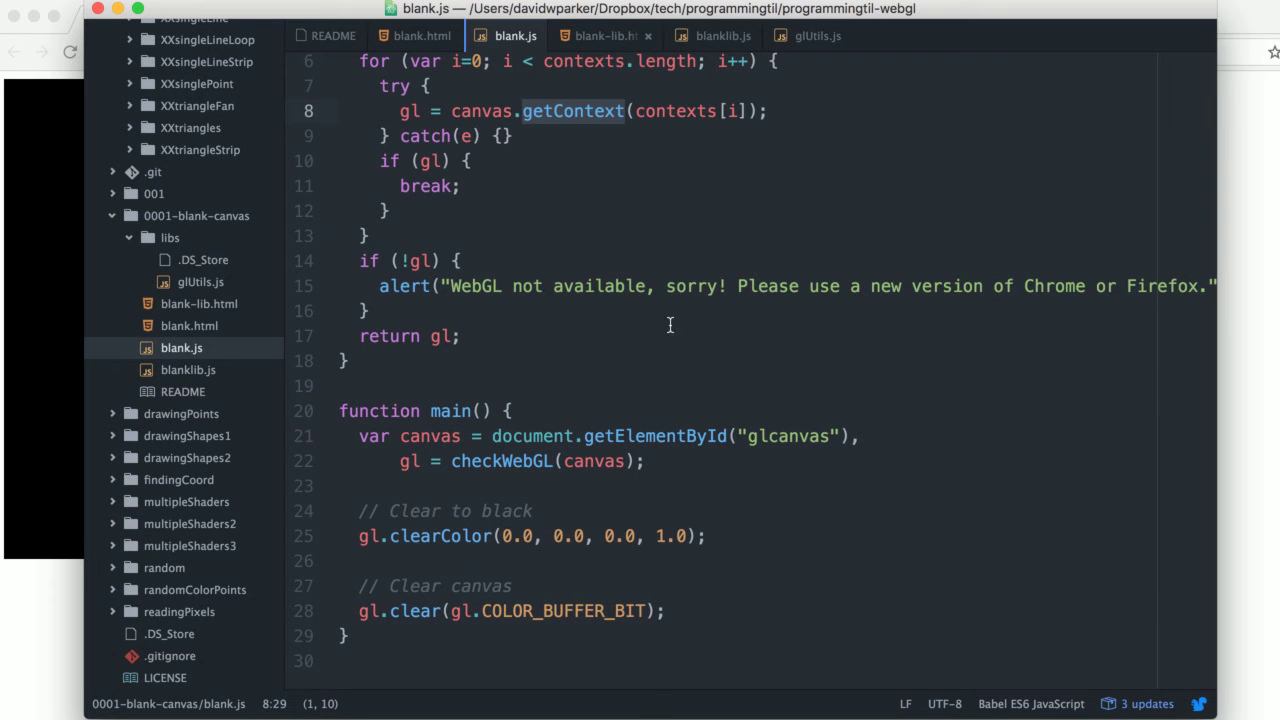
{"action": "mouse_move", "coordinate": [604, 284]}
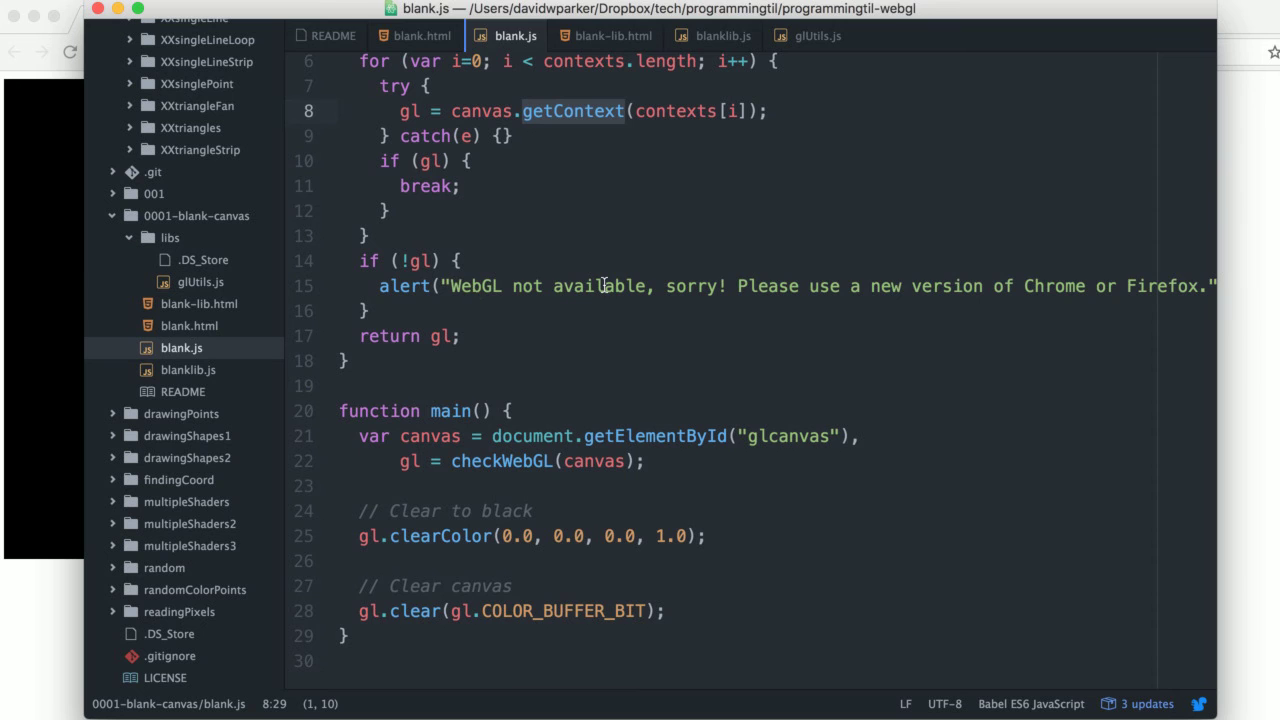
View blank-lib.html and highlight glUtils in the libs/glUtils.js script path on line 16.
{"action": "left_click", "coordinate": [608, 36]}
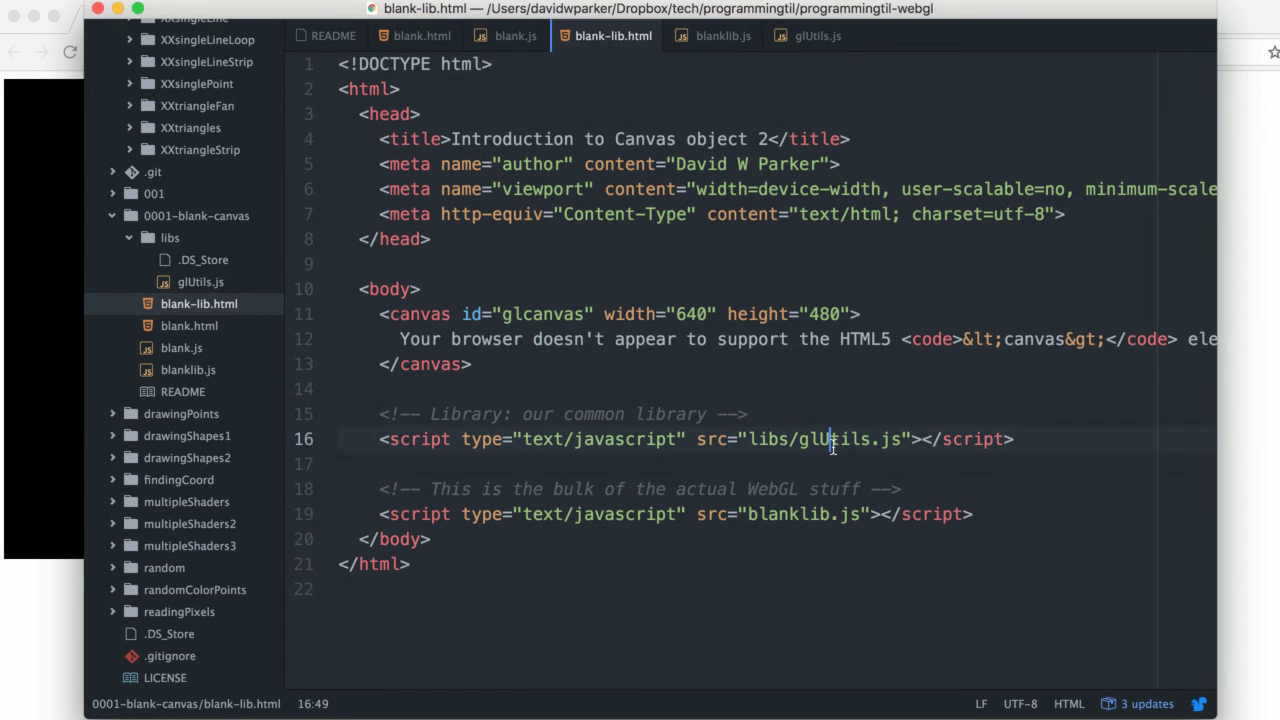
{"action": "double_click", "coordinate": [836, 440]}
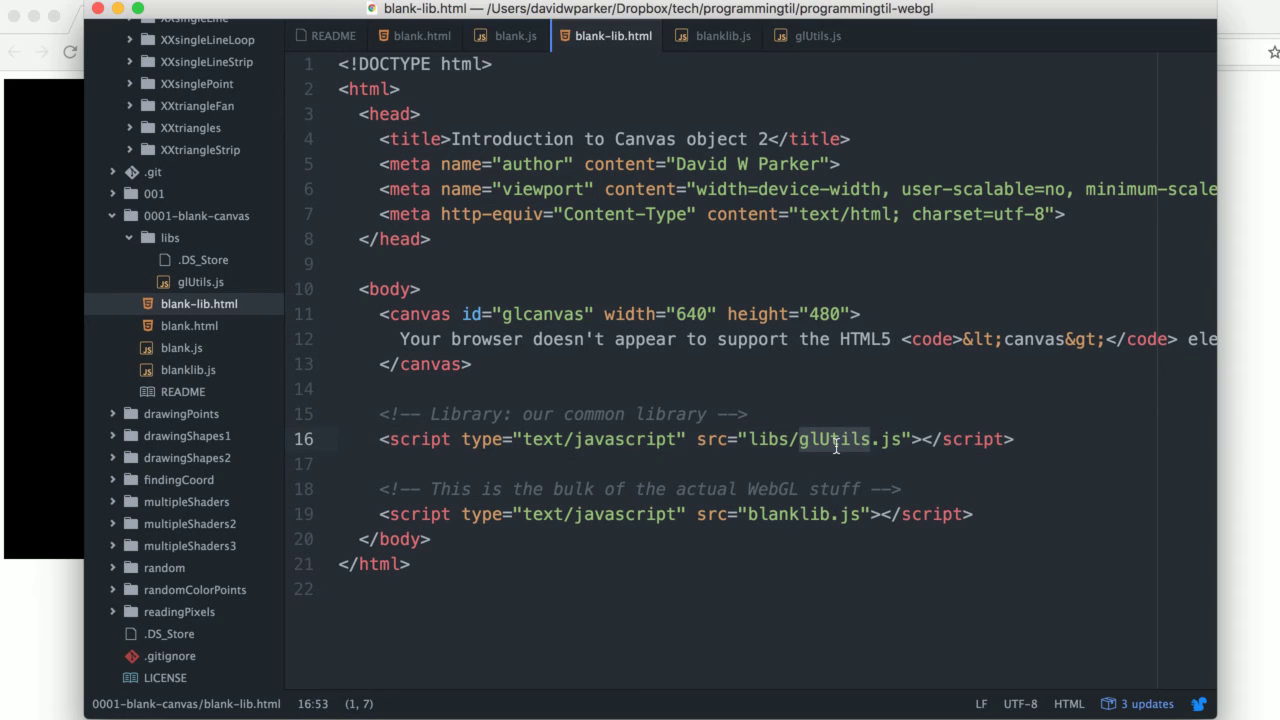
{"action": "mouse_move", "coordinate": [844, 212]}
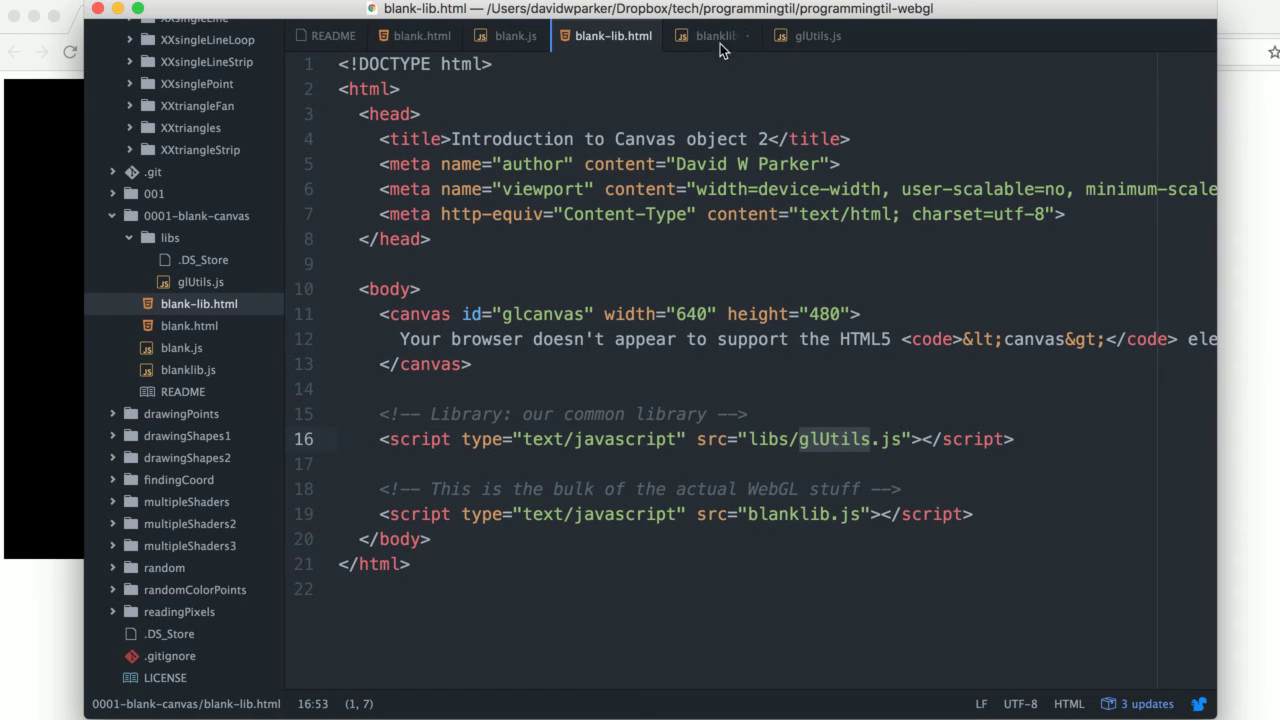
{"action": "left_click", "coordinate": [720, 36]}
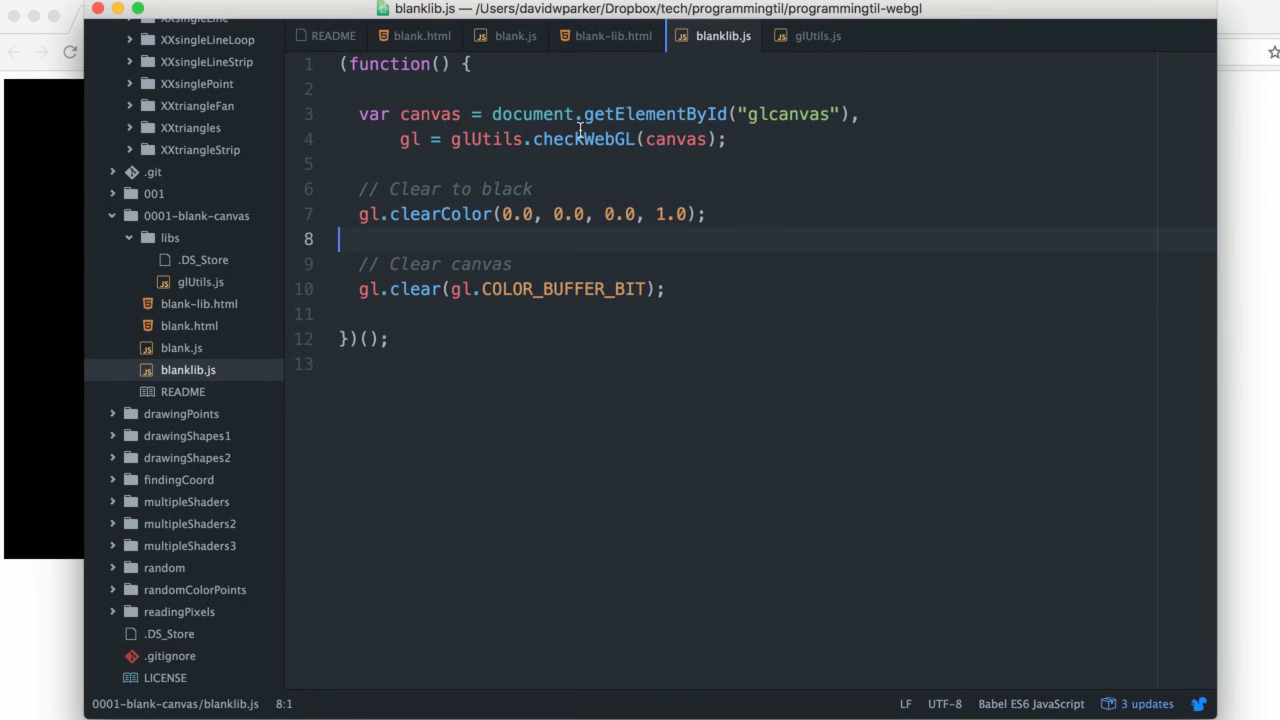
{"action": "double_click", "coordinate": [488, 140]}
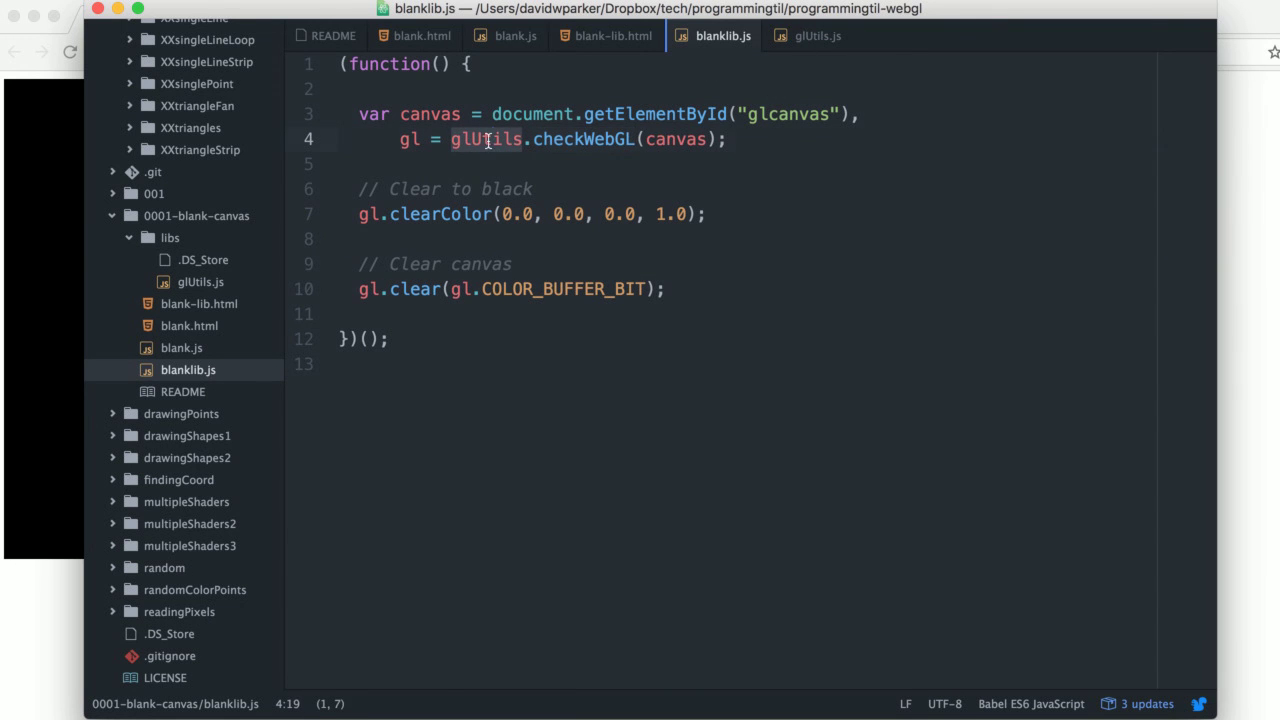
{"action": "left_click", "coordinate": [608, 36]}
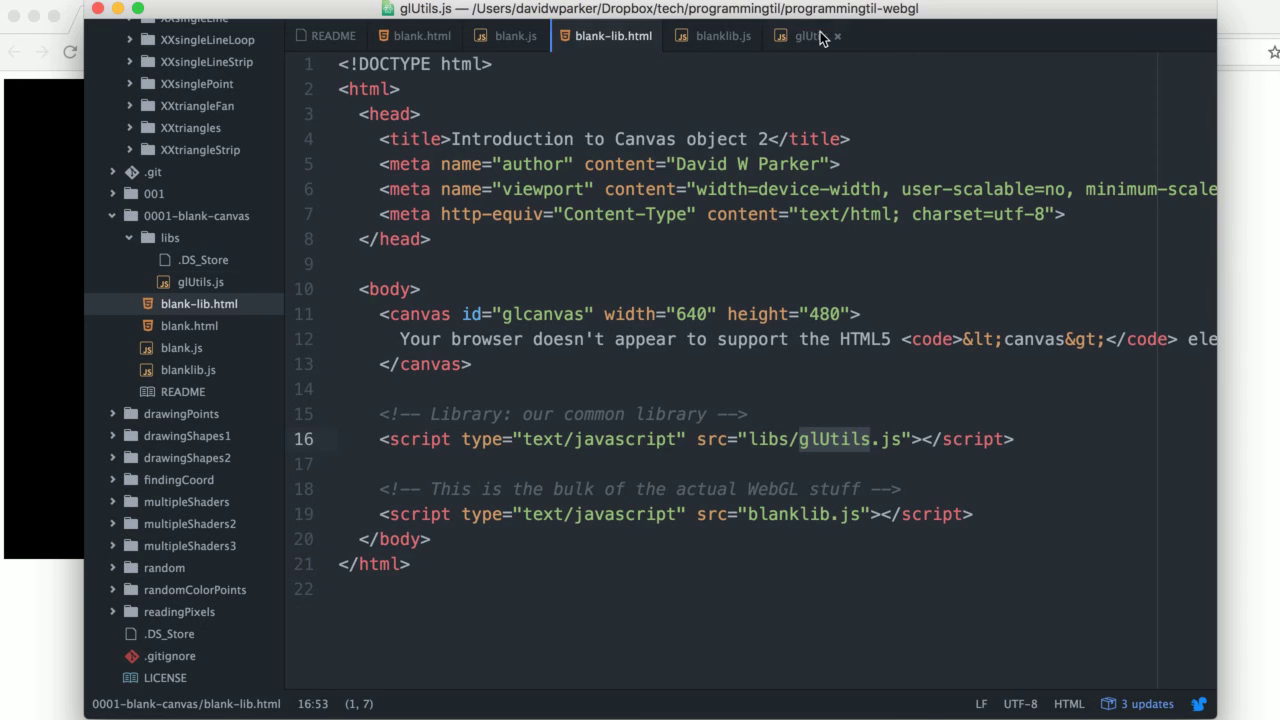
Read glUtils.js's checkWebGL context loop, then switch back to blank.html.
{"action": "left_click", "coordinate": [816, 36]}
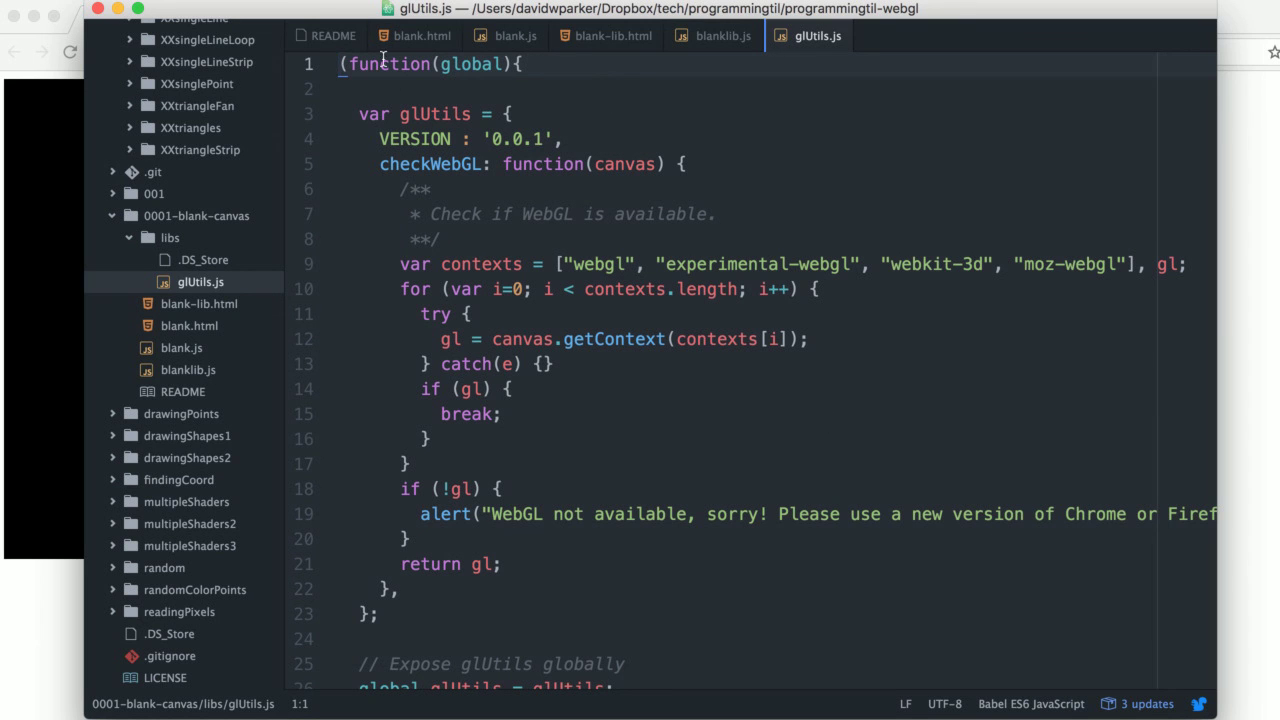
{"action": "left_click", "coordinate": [424, 36]}
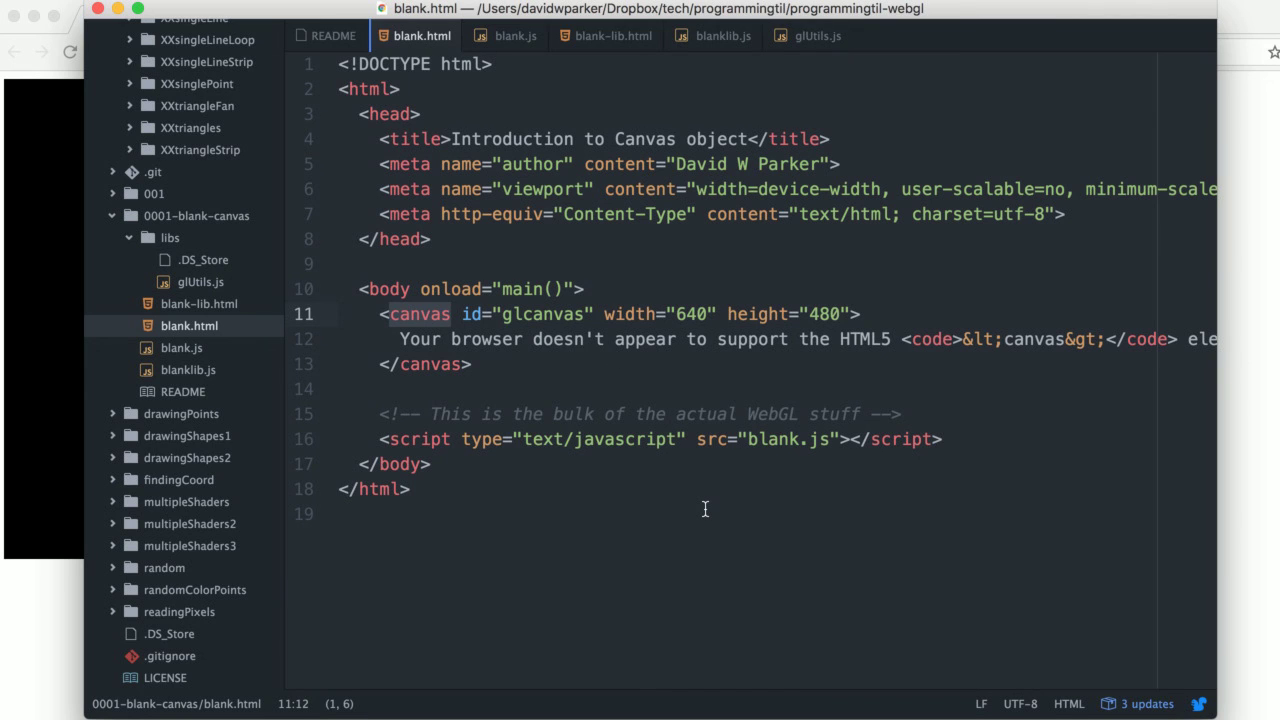